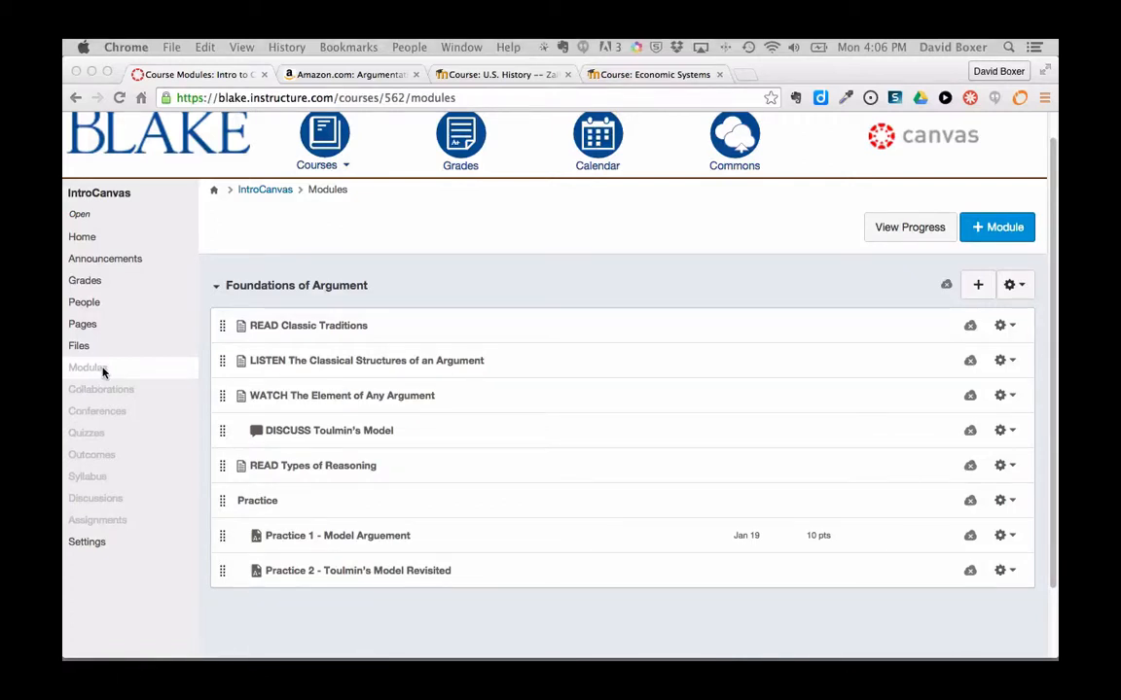
pyautogui.moveTo(315, 587)
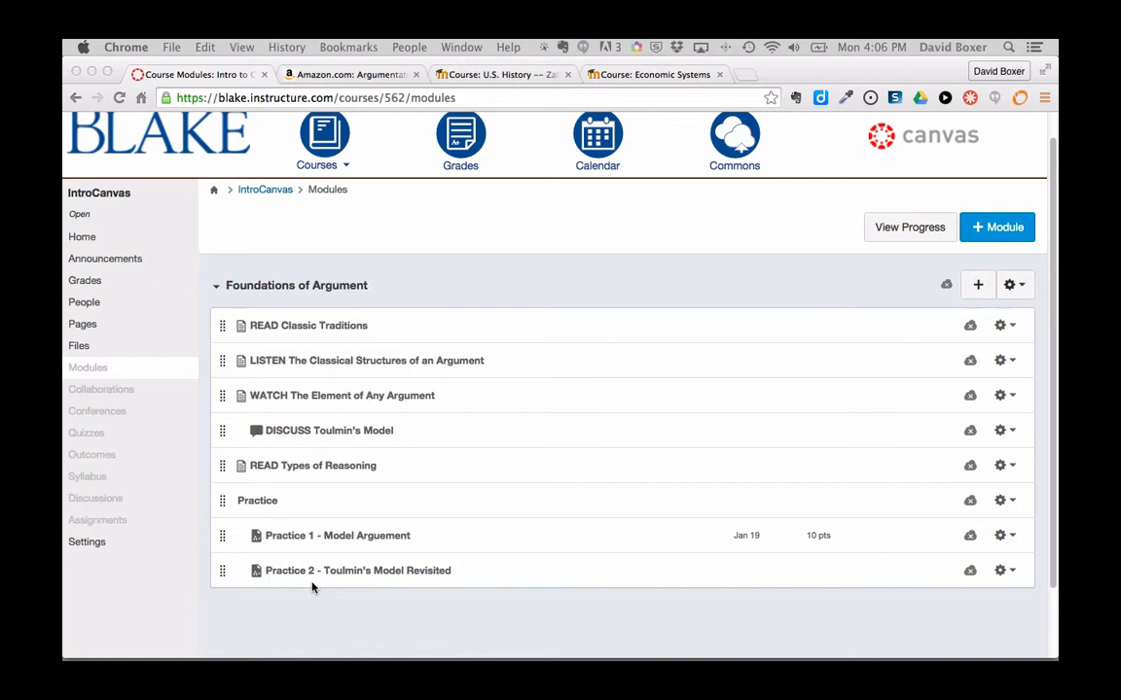
pyautogui.moveTo(789, 257)
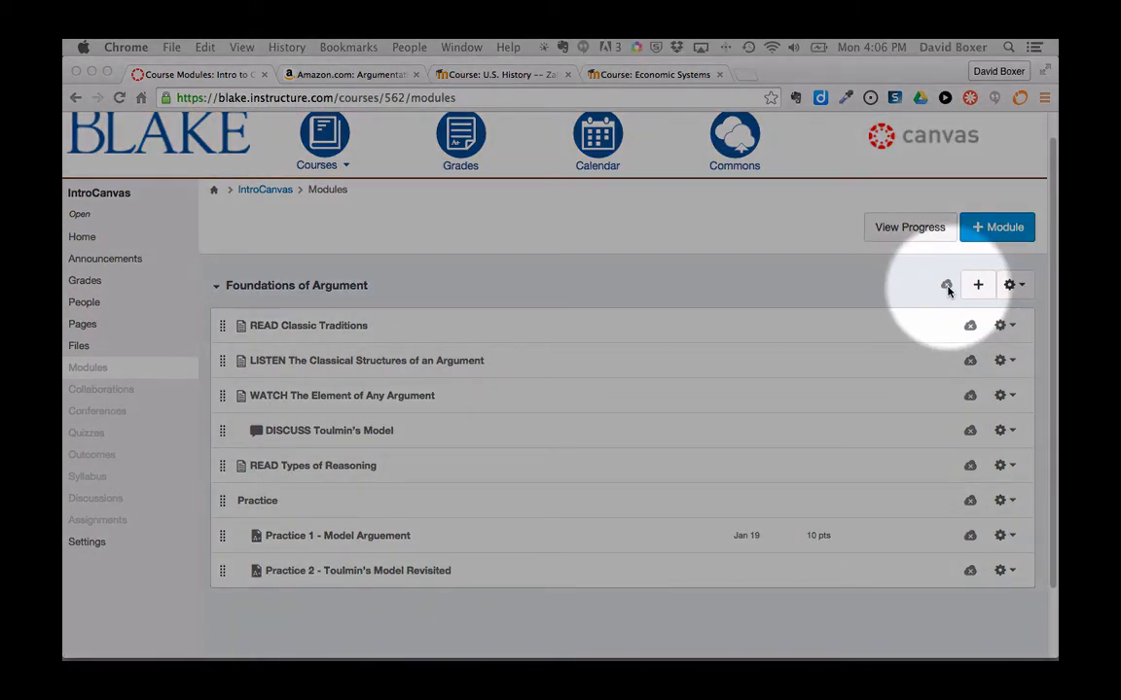
pyautogui.moveTo(950, 288)
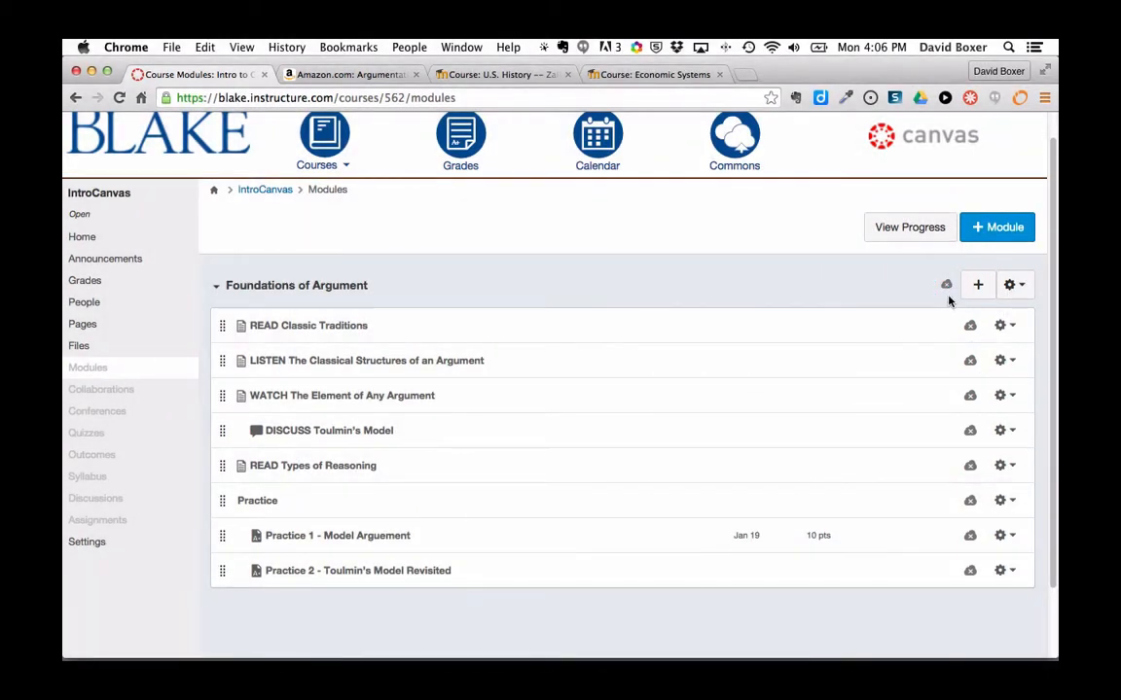
pyautogui.moveTo(946, 284)
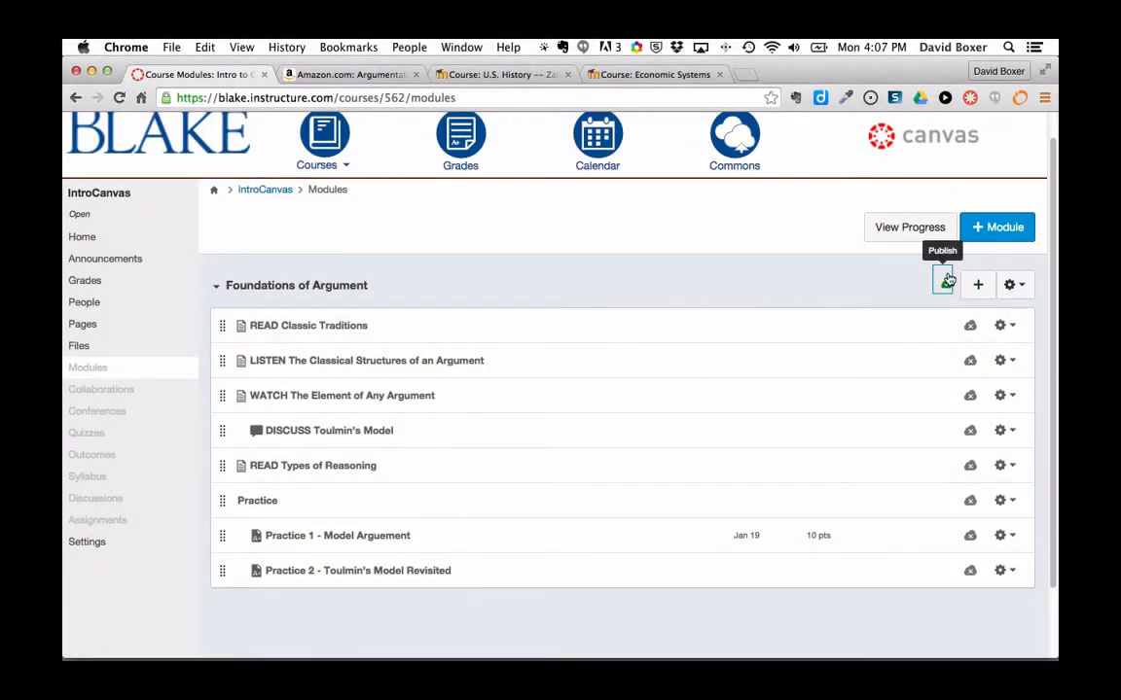
# Step: Publish the Foundations of Argument module along with all its reading, discussion and practice items
pyautogui.click(942, 284)
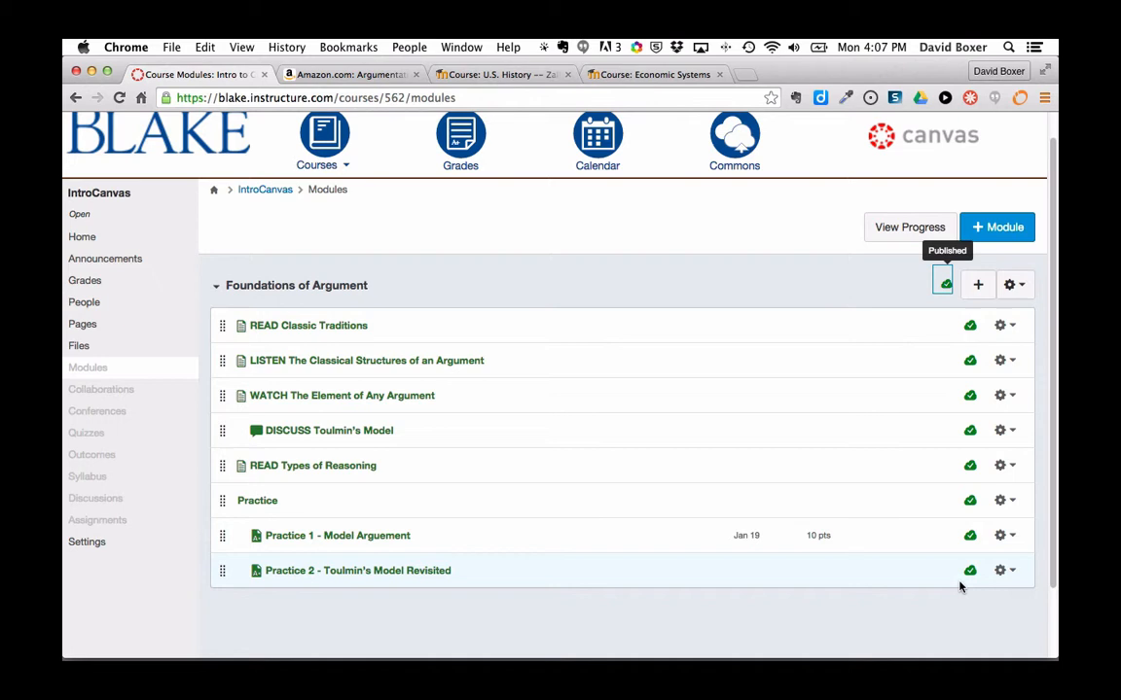
pyautogui.moveTo(969, 323)
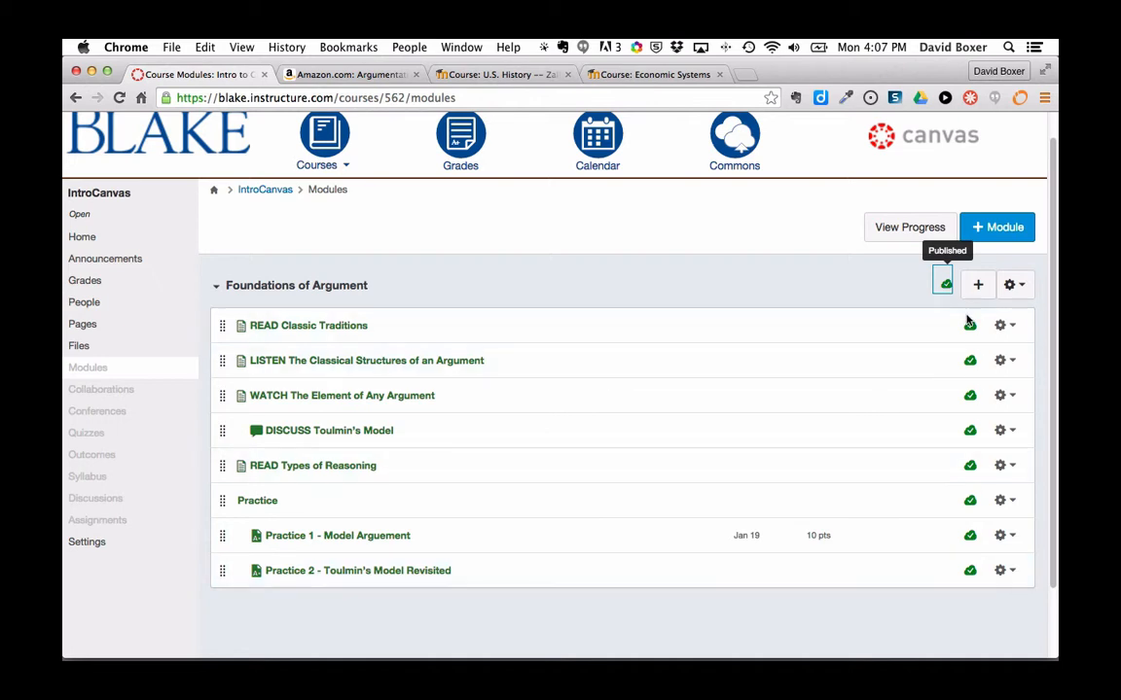
pyautogui.moveTo(947, 570)
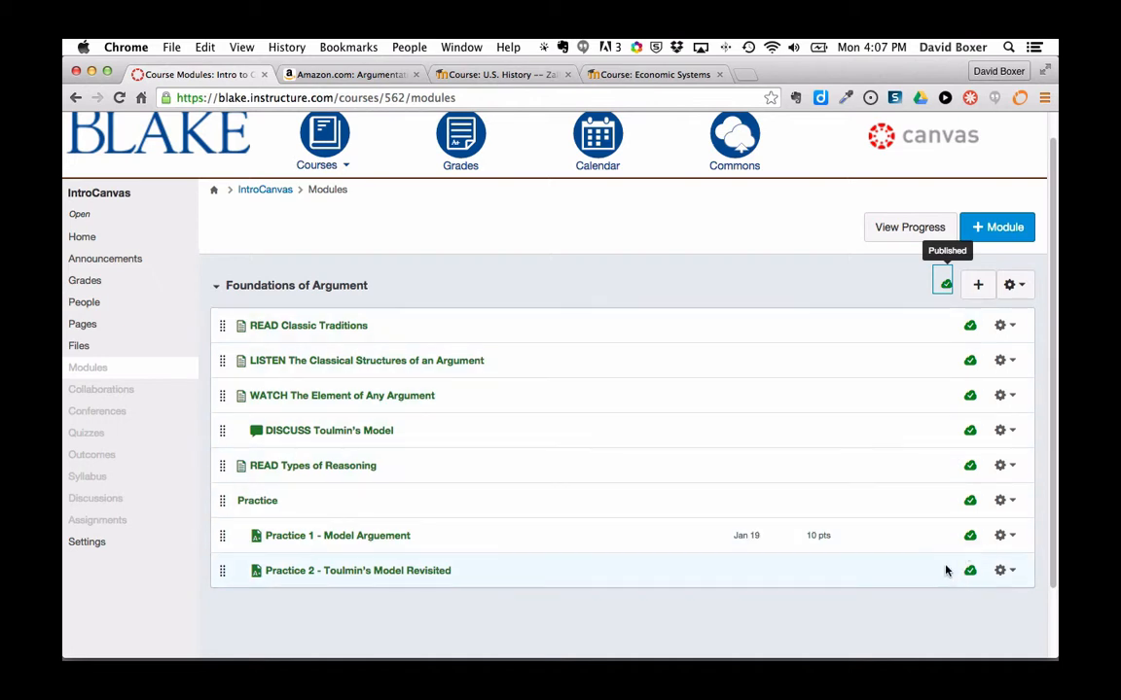
pyautogui.moveTo(253, 572)
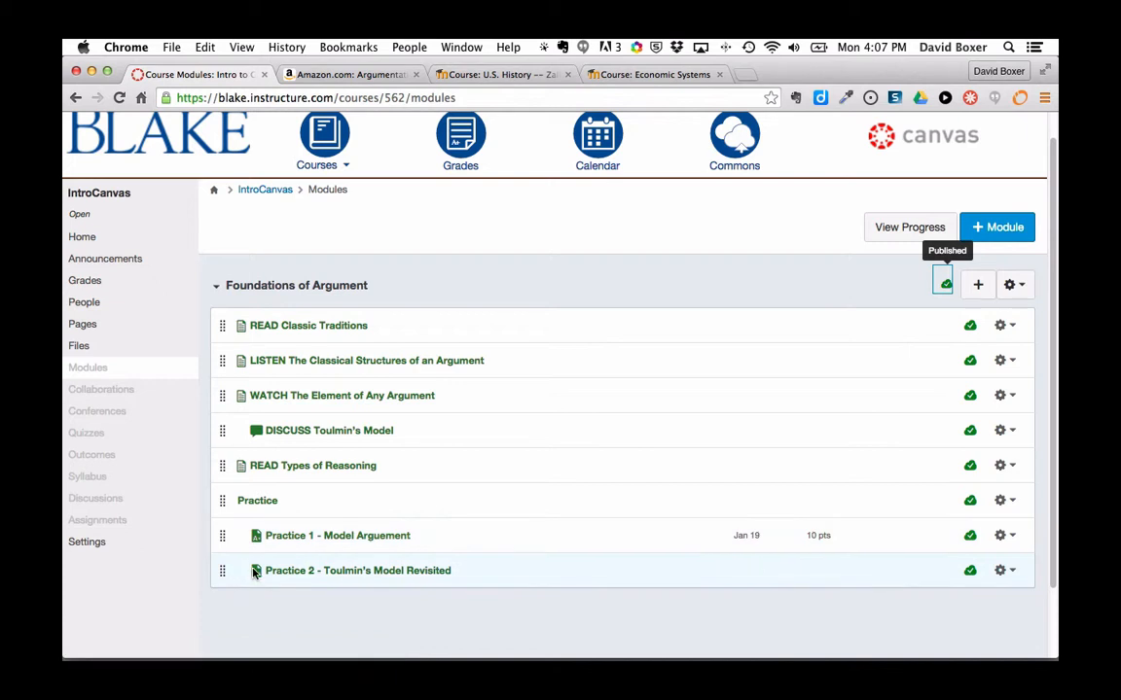
pyautogui.moveTo(969, 572)
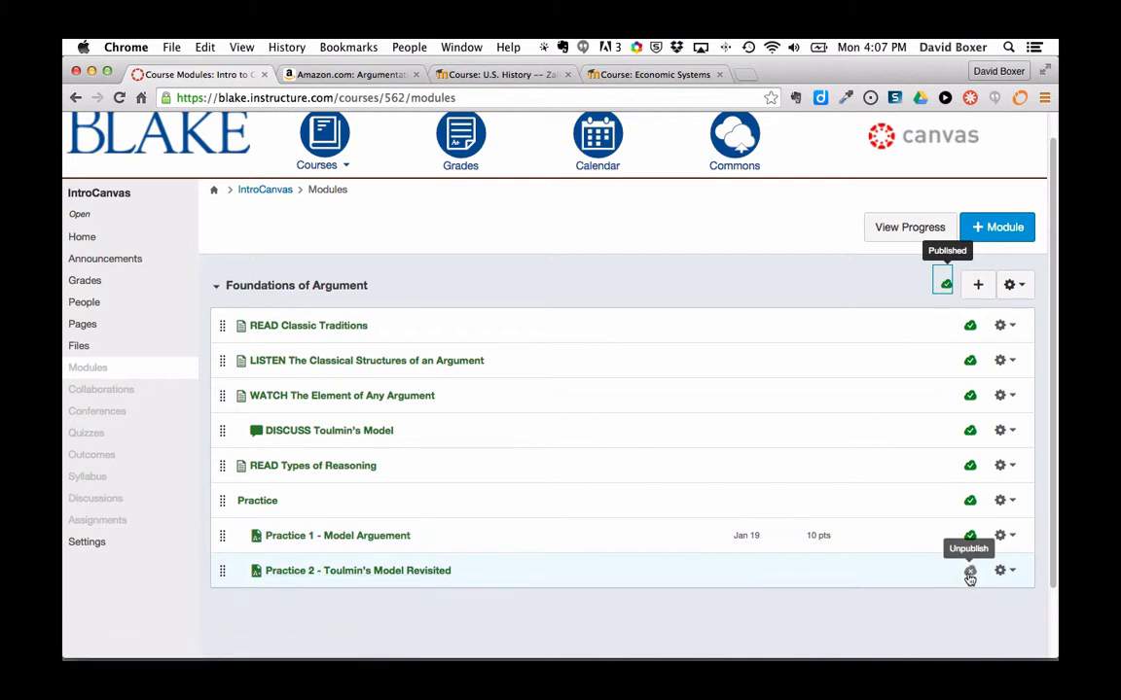
pyautogui.moveTo(969, 569)
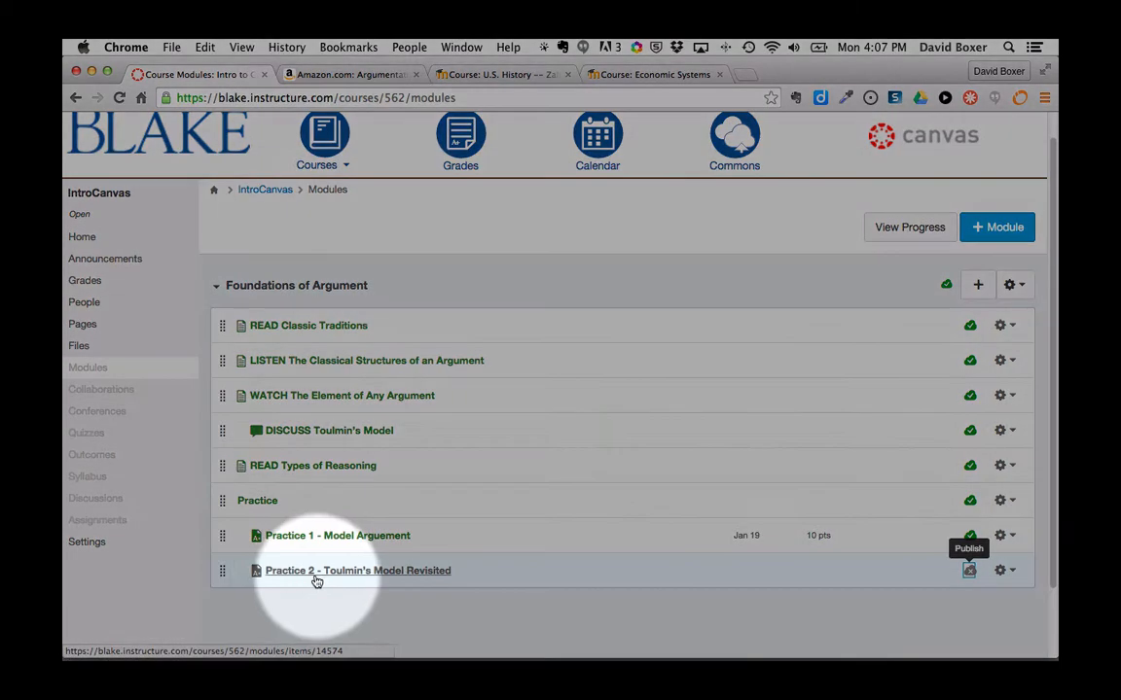
pyautogui.moveTo(471, 576)
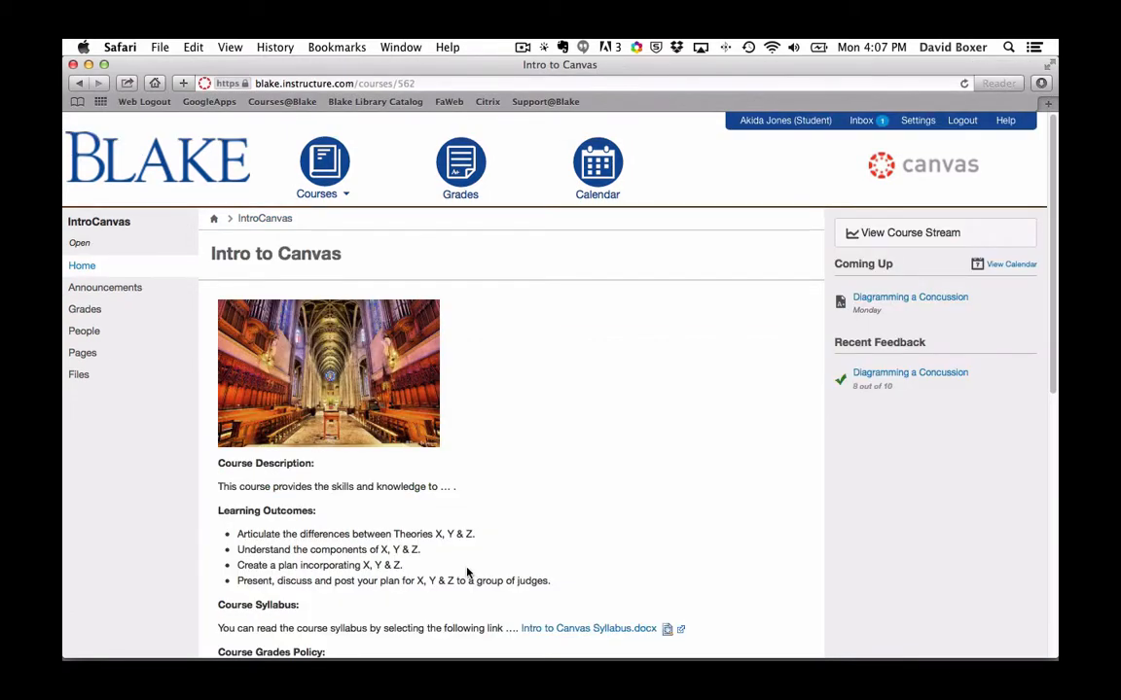
pyautogui.moveTo(189, 270)
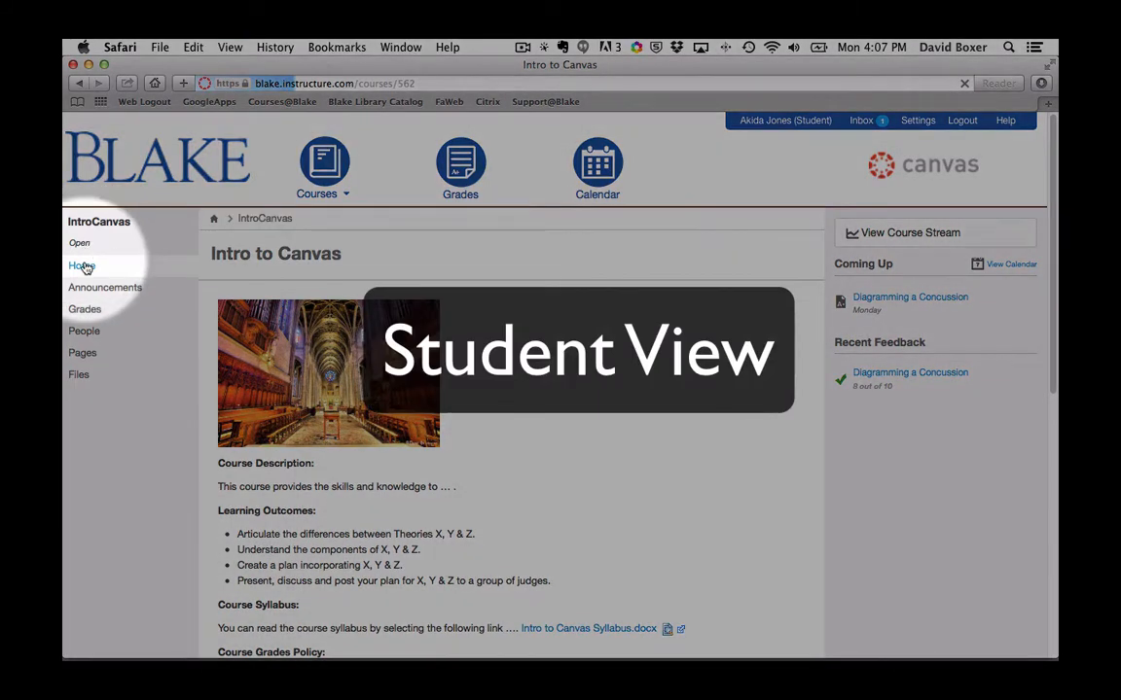
# Step: As the student, view the course Home and Modules pages, where Foundations of Argument lists items through Practice 1
pyautogui.click(81, 265)
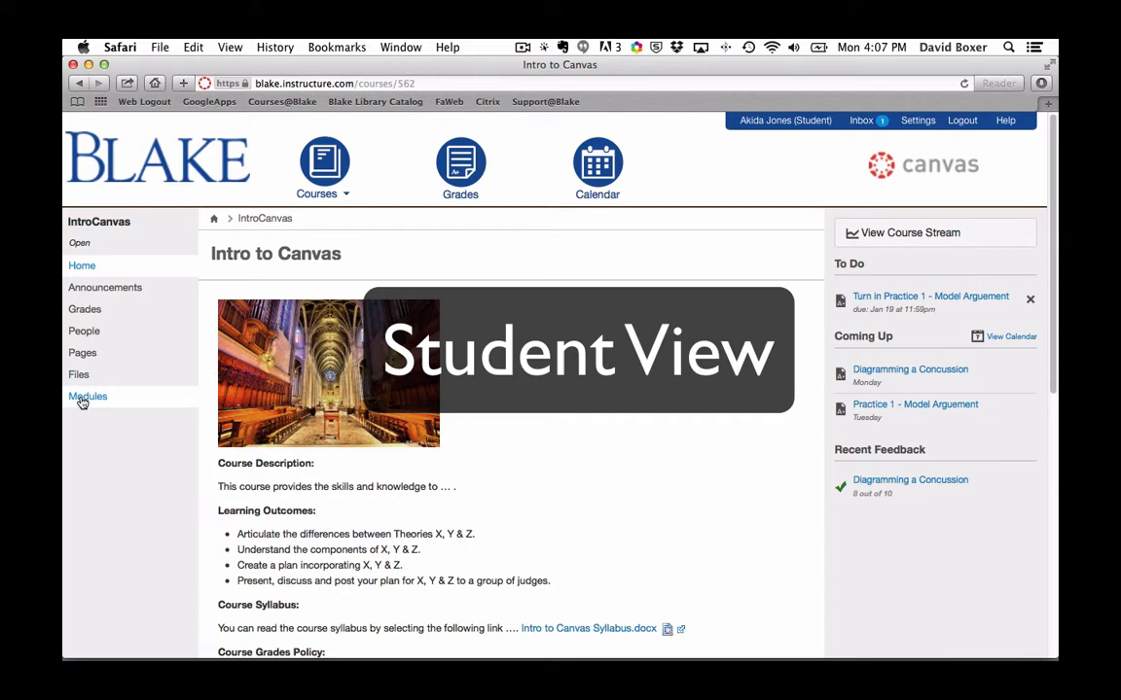
pyautogui.click(88, 397)
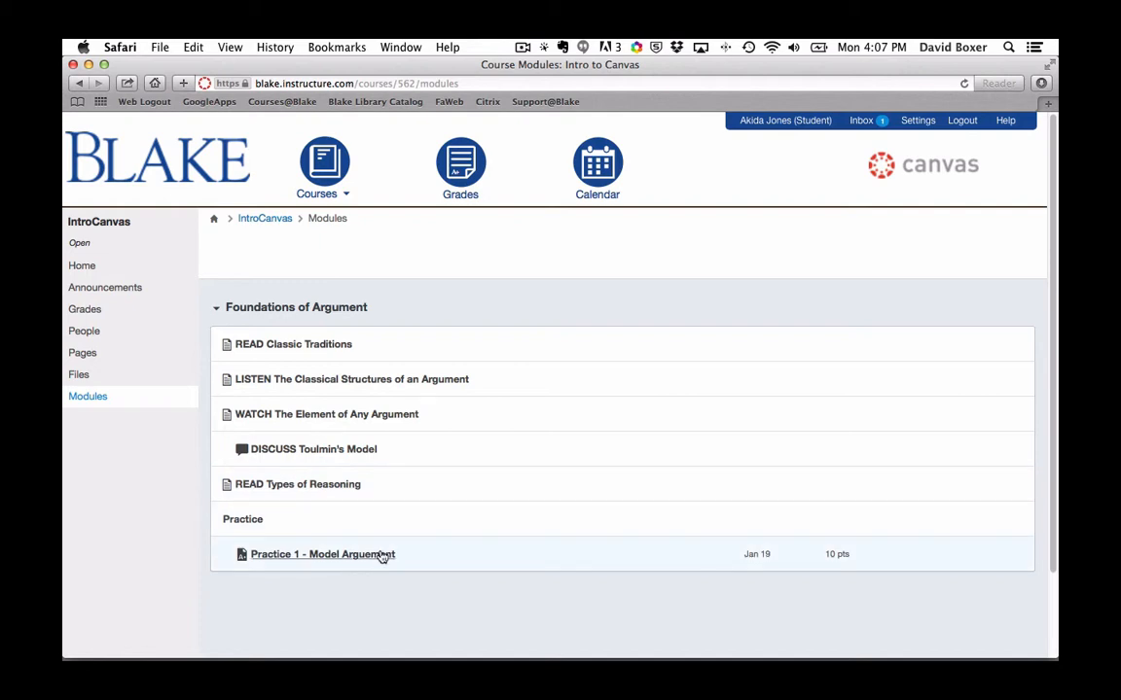
pyautogui.moveTo(226, 564)
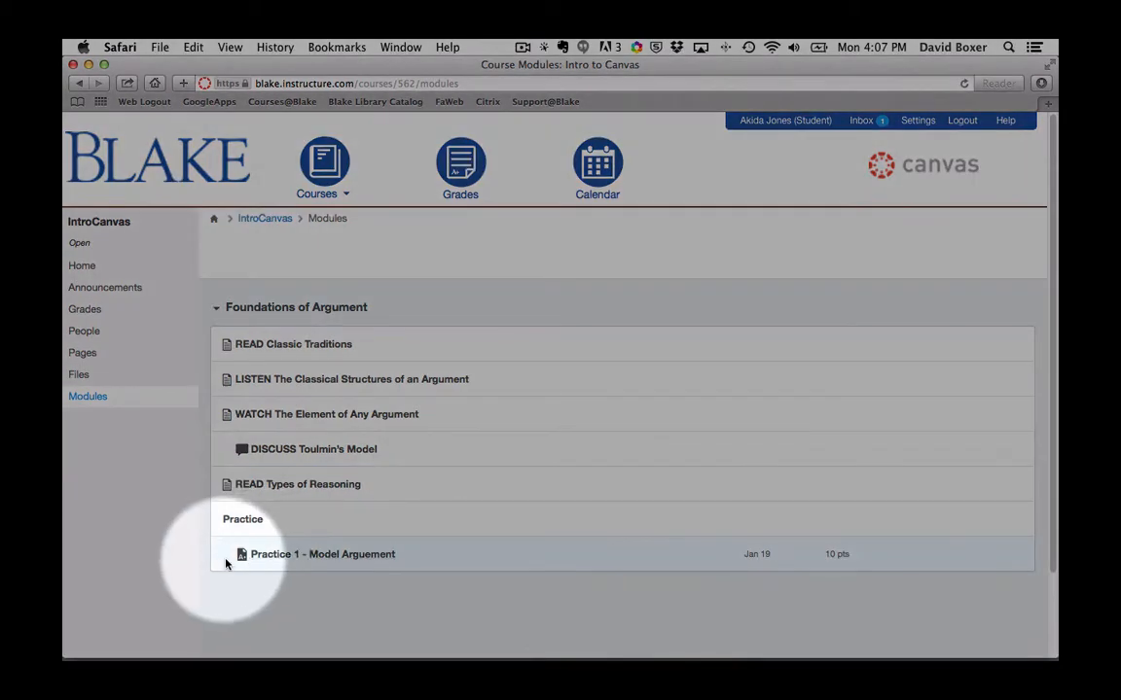
pyautogui.moveTo(261, 568)
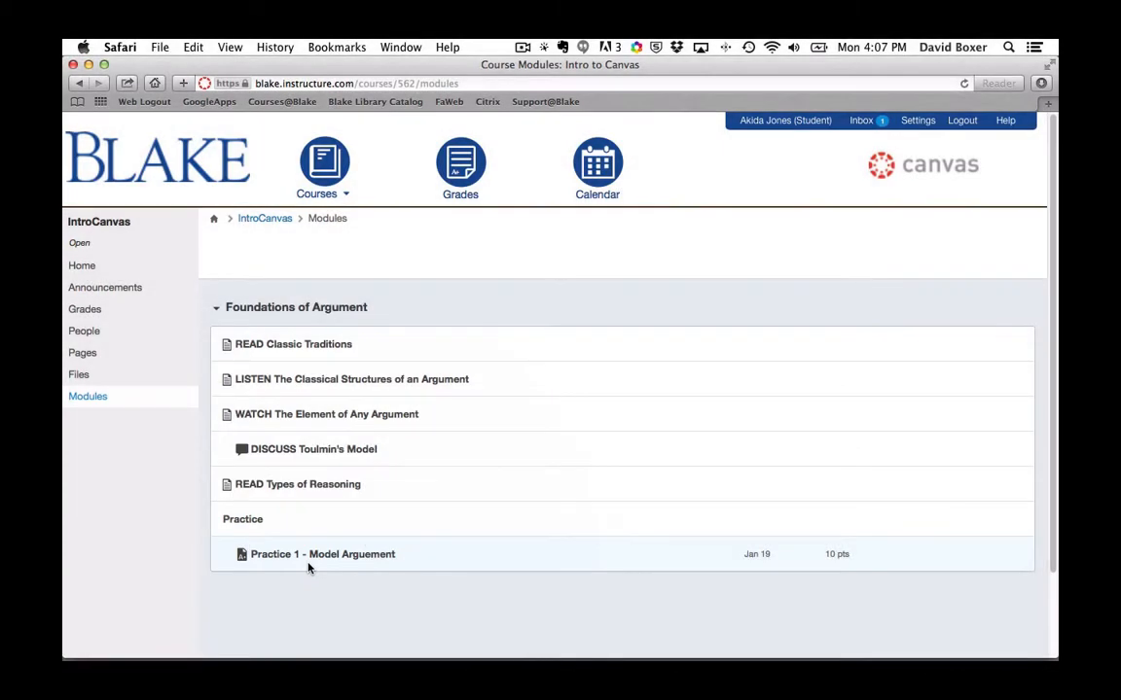
pyautogui.moveTo(312, 554)
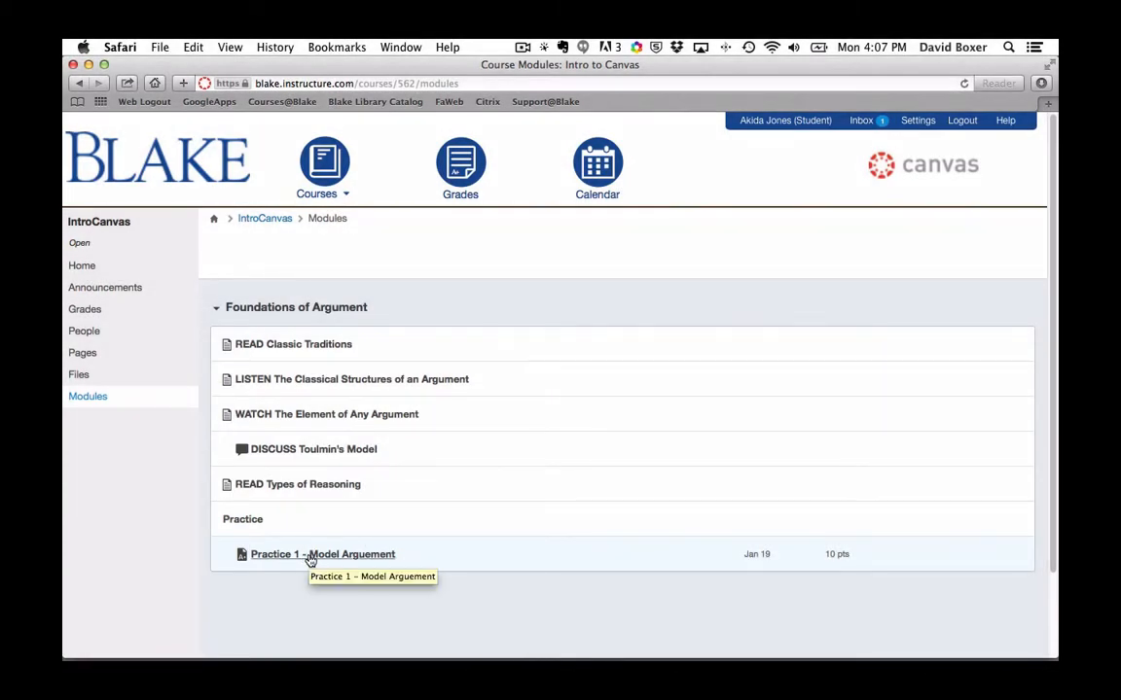